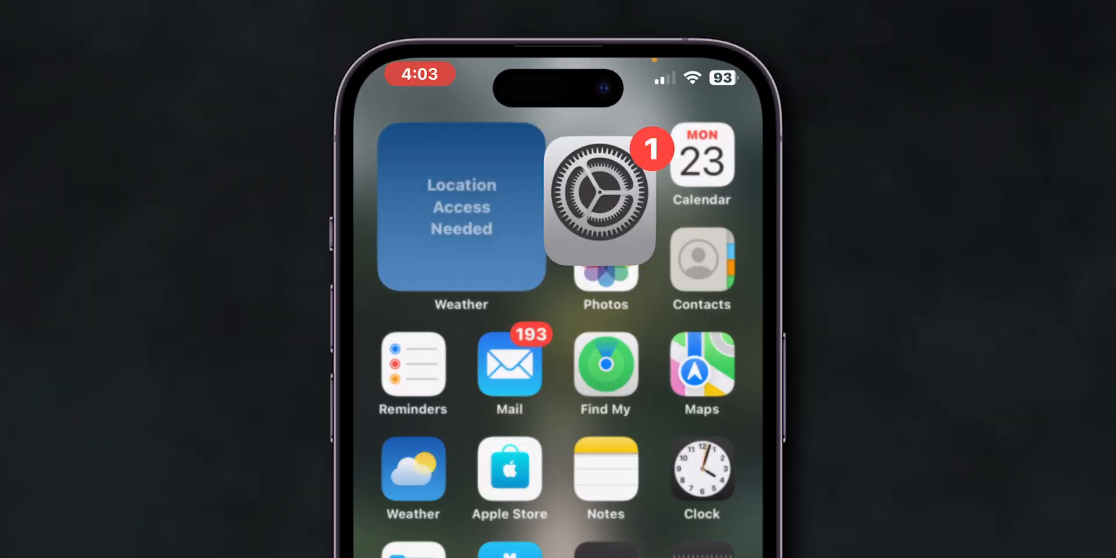
- Launch the Settings app from the iPhone home screen
click(600, 197)
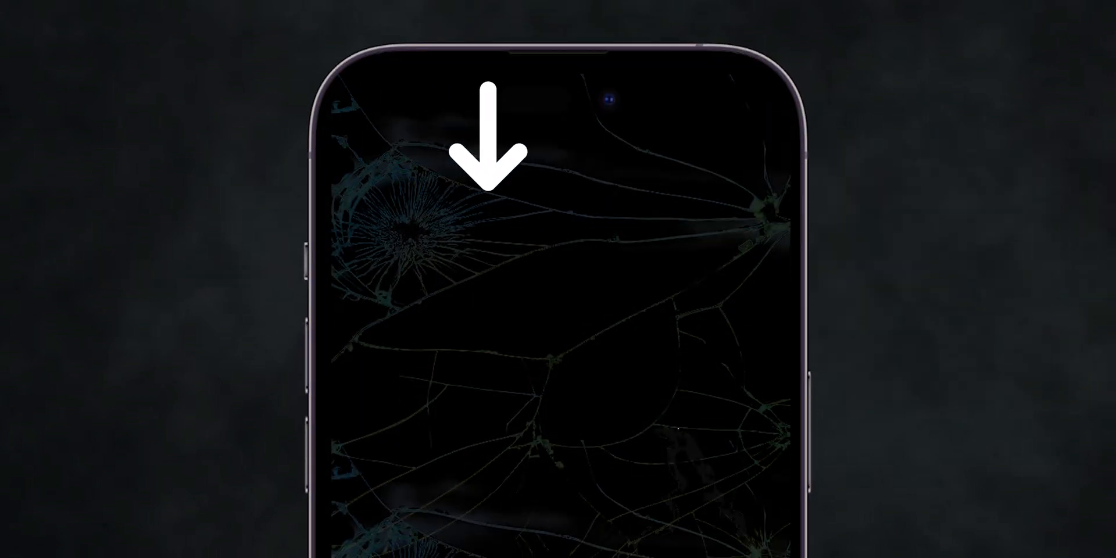
mouse_move(563, 349)
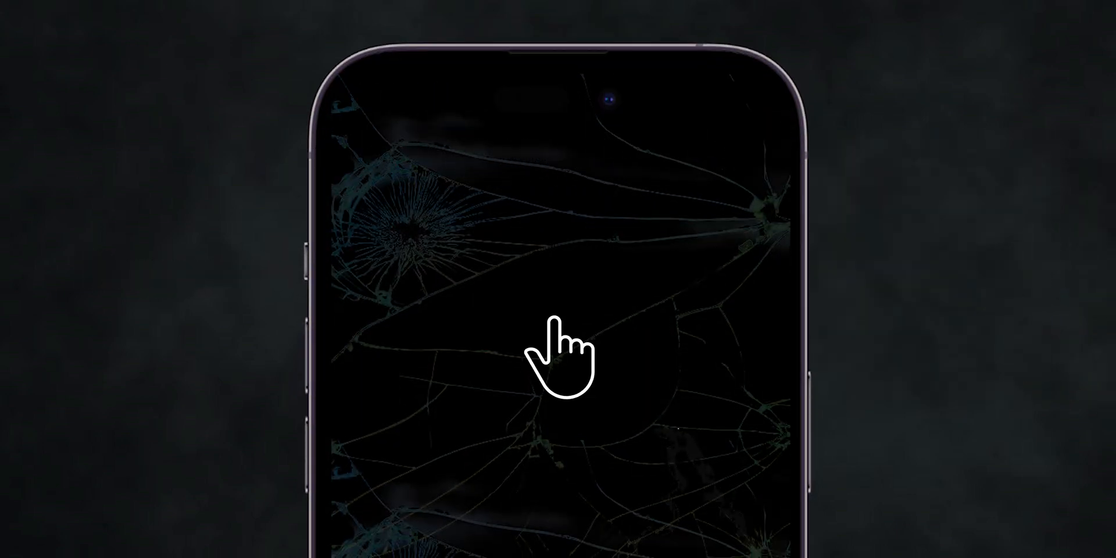